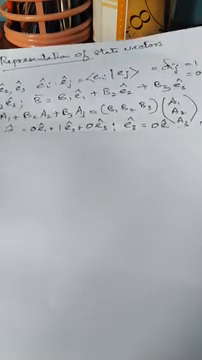
pyautogui.scroll(-3)
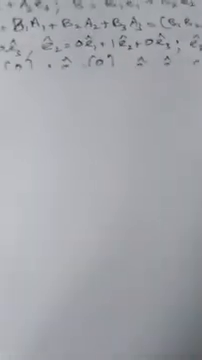
pyautogui.scroll(-3)
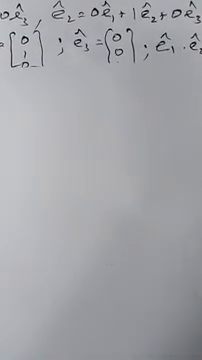
pyautogui.scroll(-3)
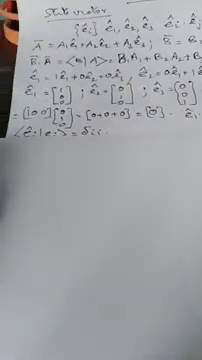
pyautogui.scroll(-3)
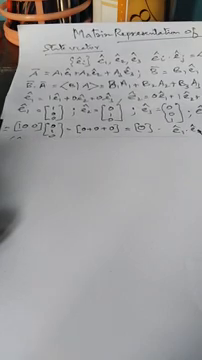